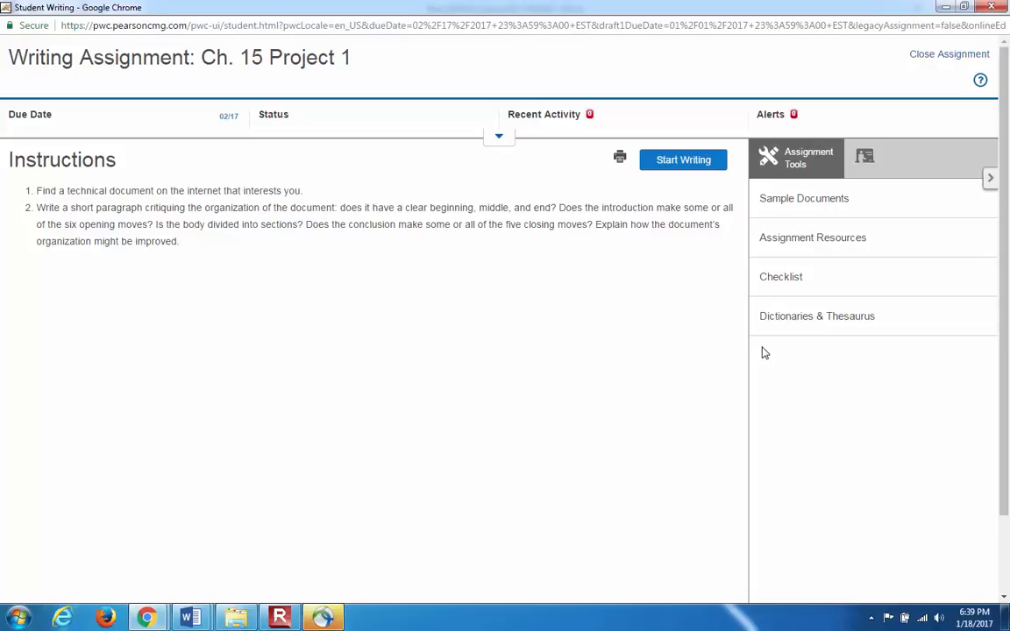
mouse_move(314, 375)
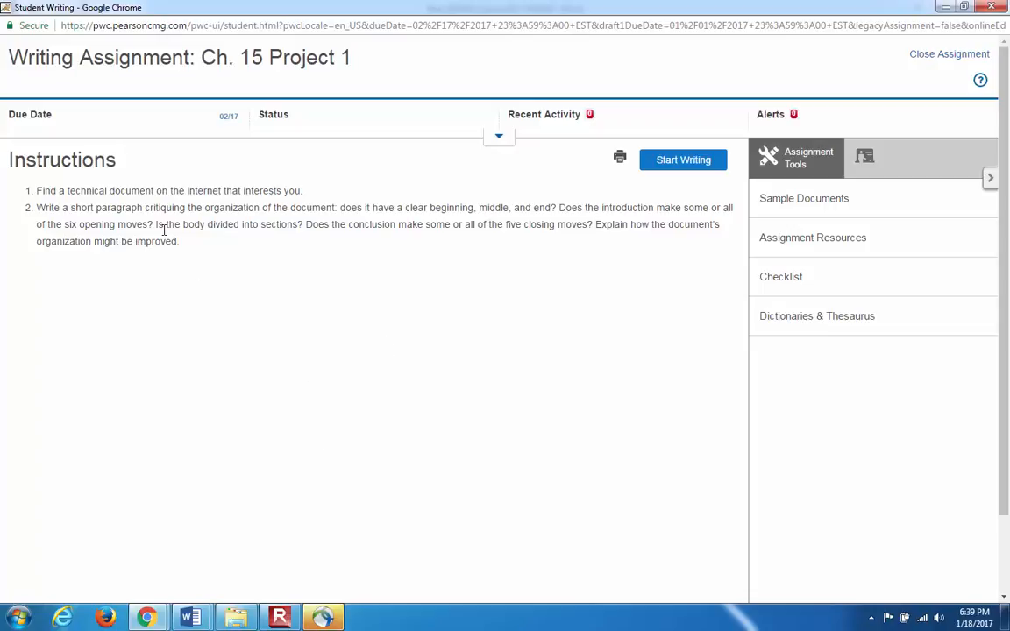
mouse_move(243, 168)
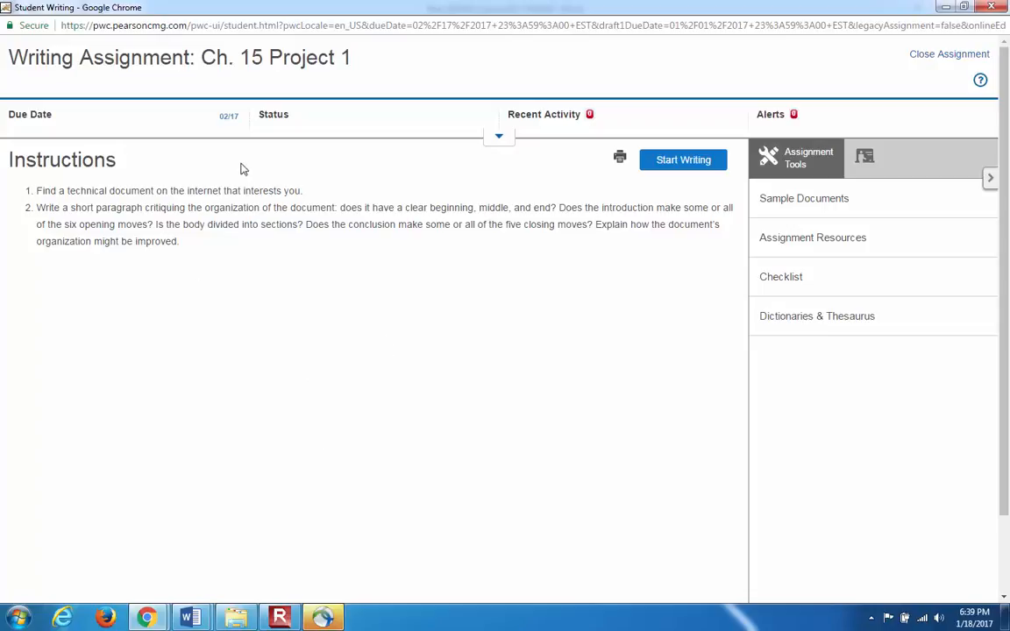
mouse_move(63, 319)
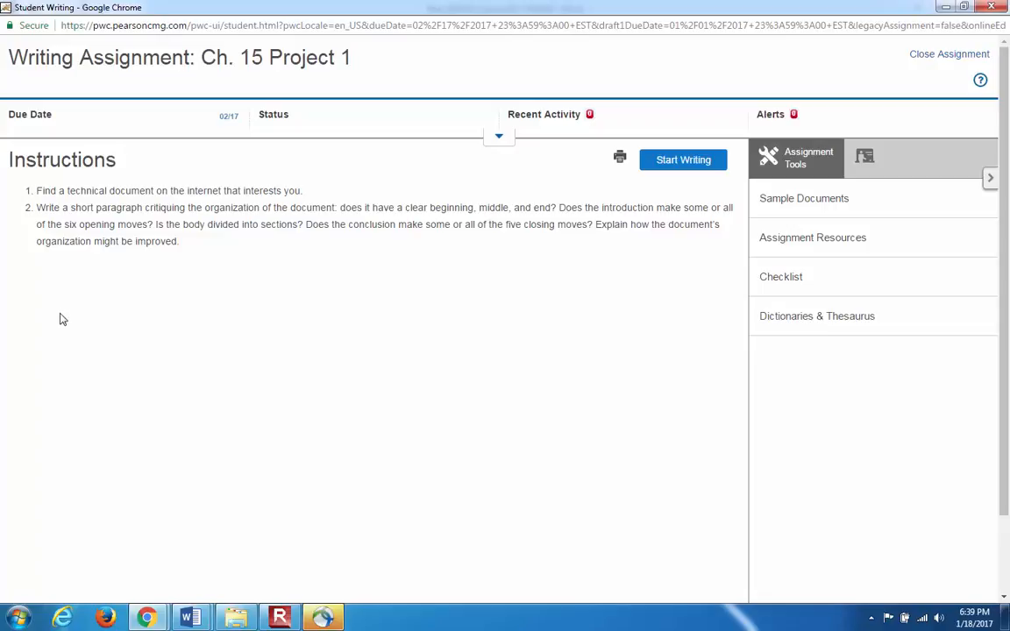